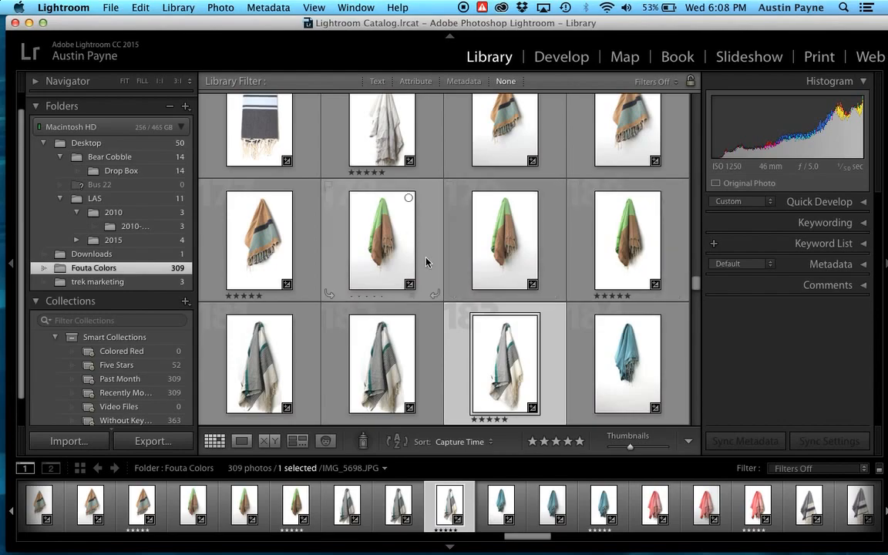
mouse_move(480, 256)
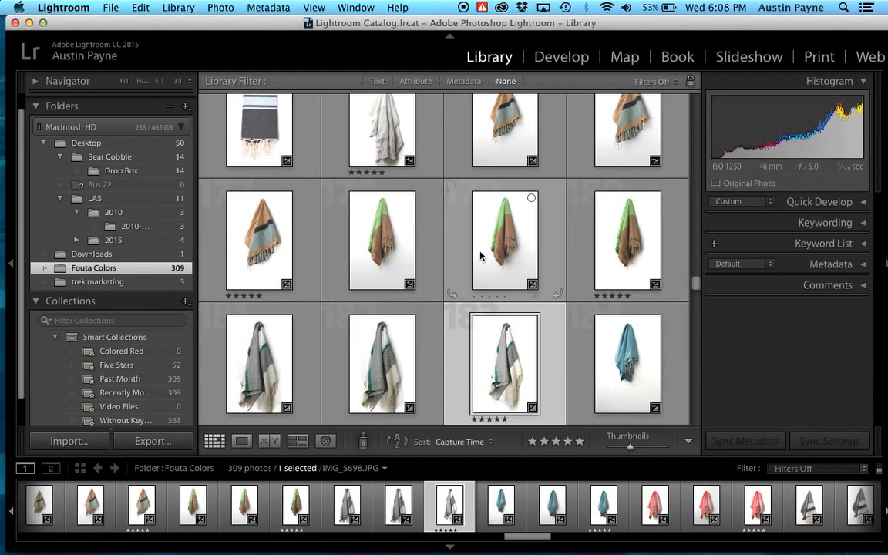
mouse_move(505, 239)
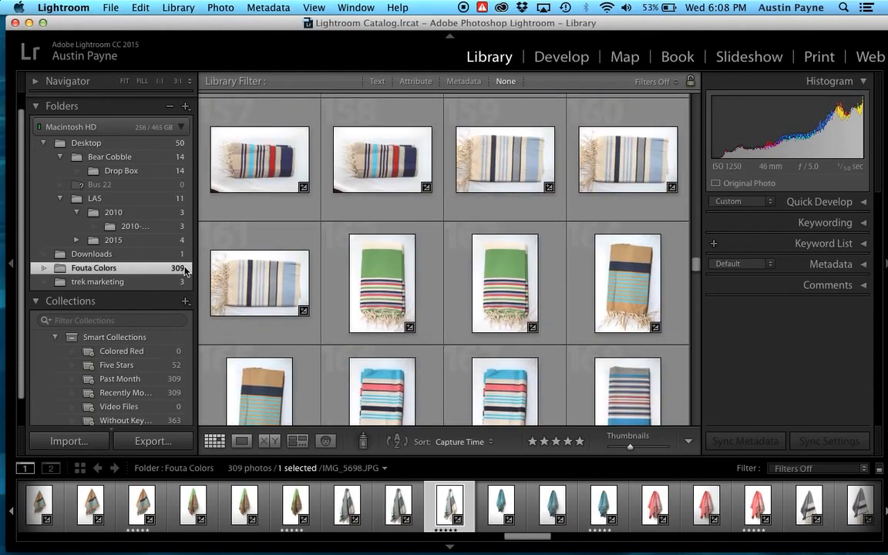
- Scroll to the grey striped blanket IMG_5718 and open it in Library Loupe view
scroll(down, 3)
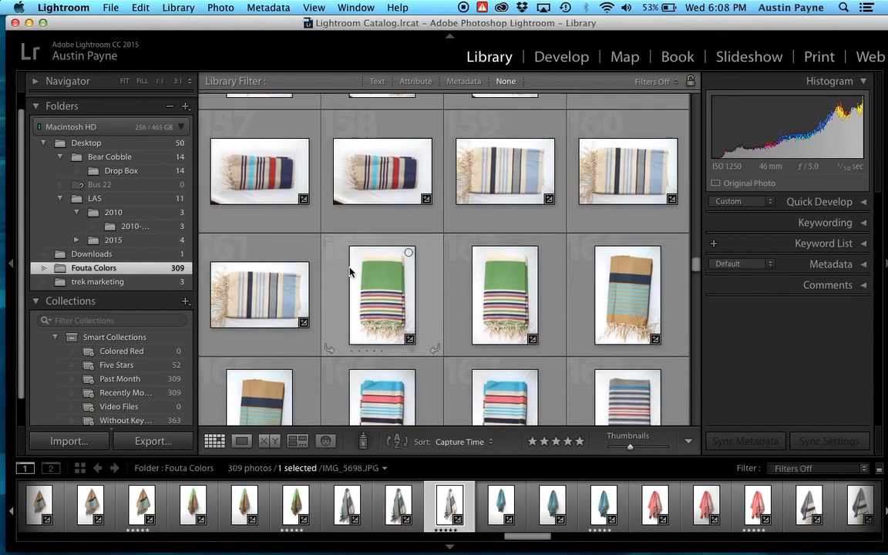
scroll(down, 3)
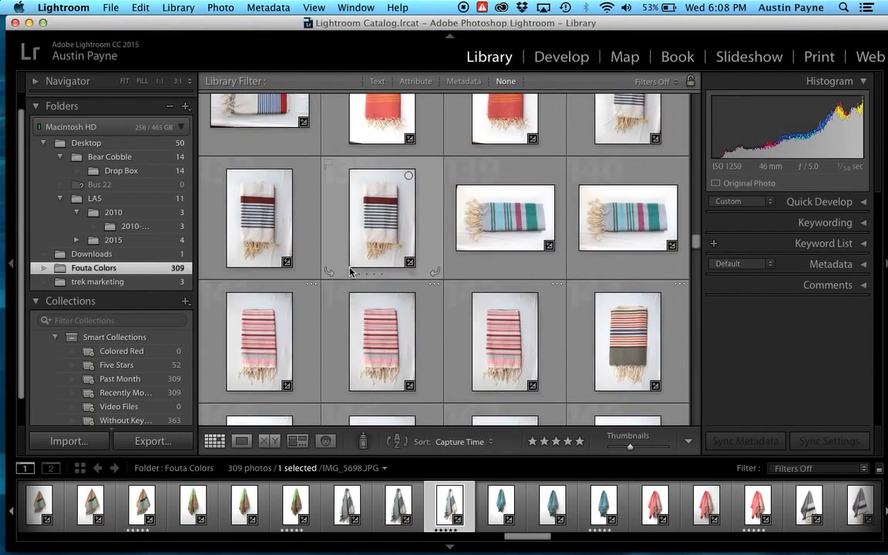
scroll(down, 3)
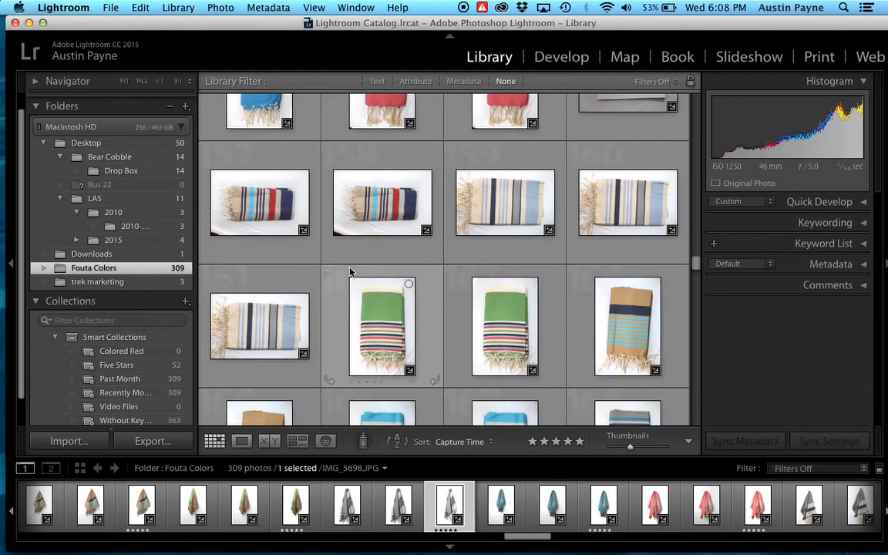
scroll(down, 3)
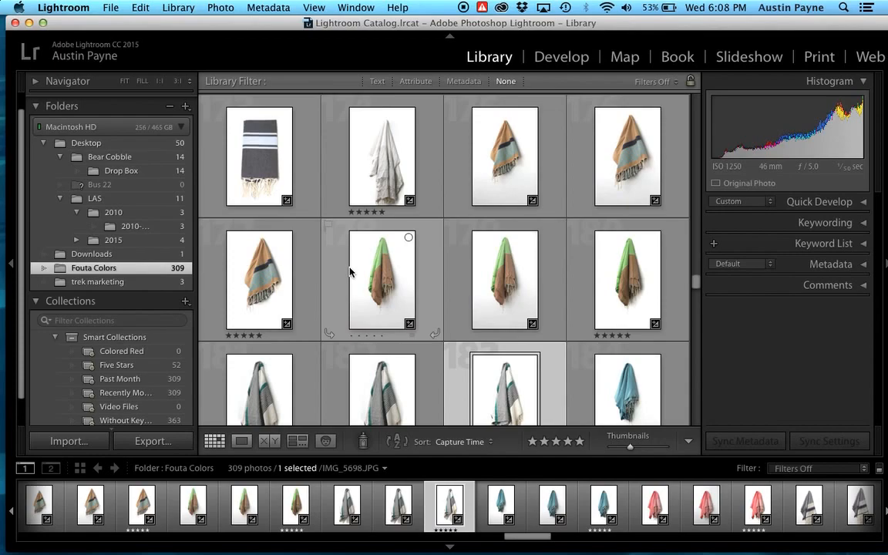
mouse_move(380, 247)
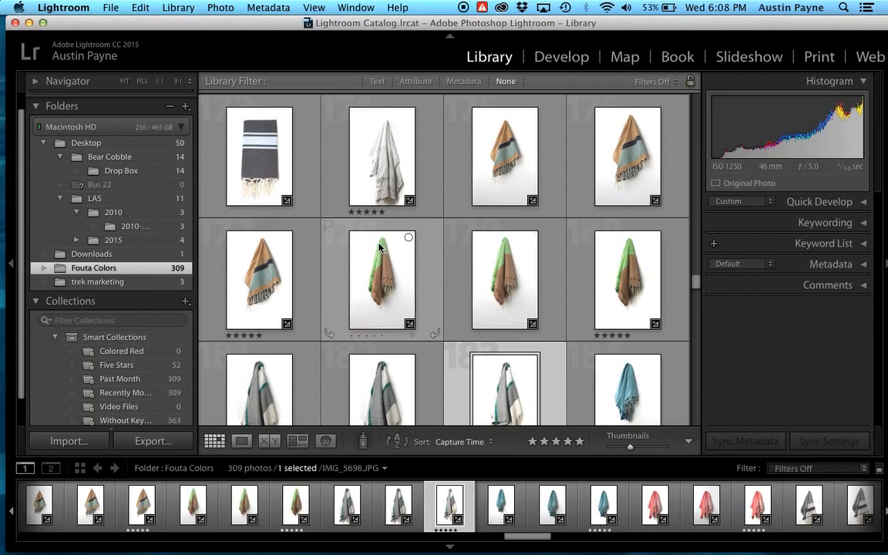
mouse_move(391, 332)
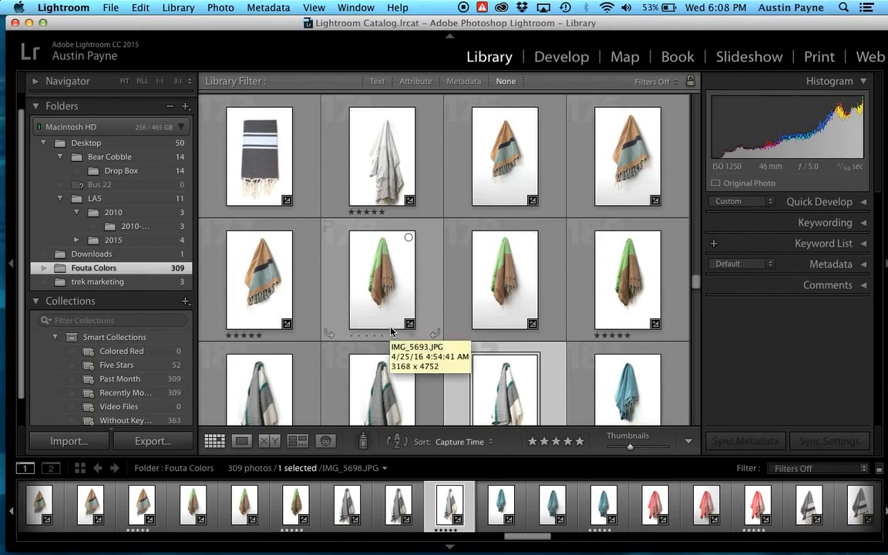
scroll(down, 3)
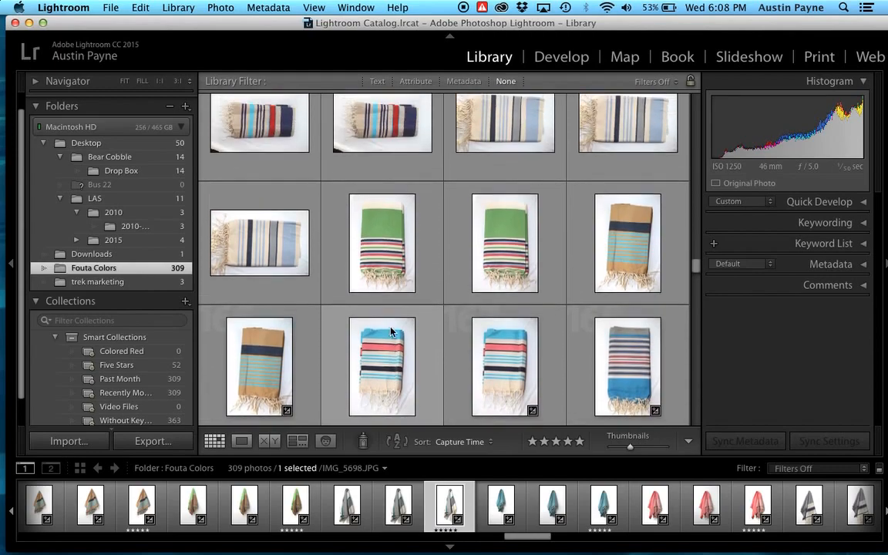
scroll(down, 3)
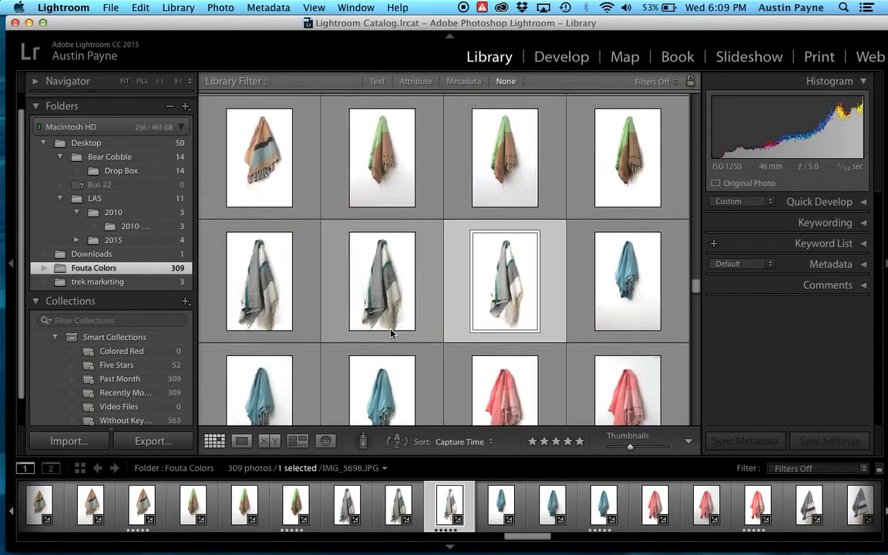
scroll(down, 3)
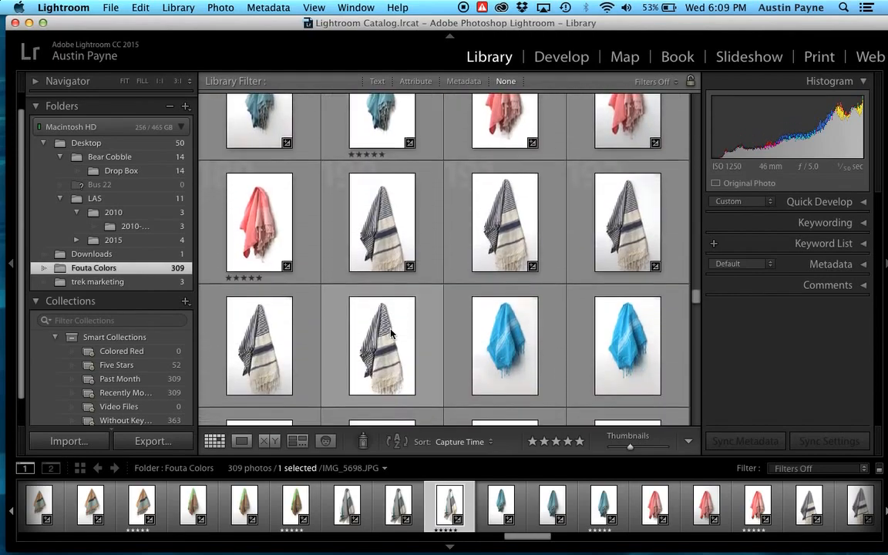
scroll(down, 3)
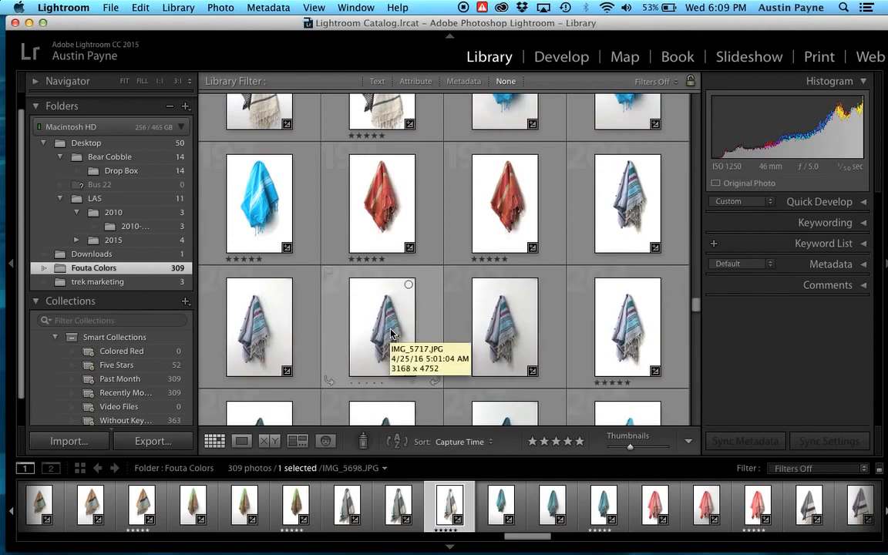
click(241, 441)
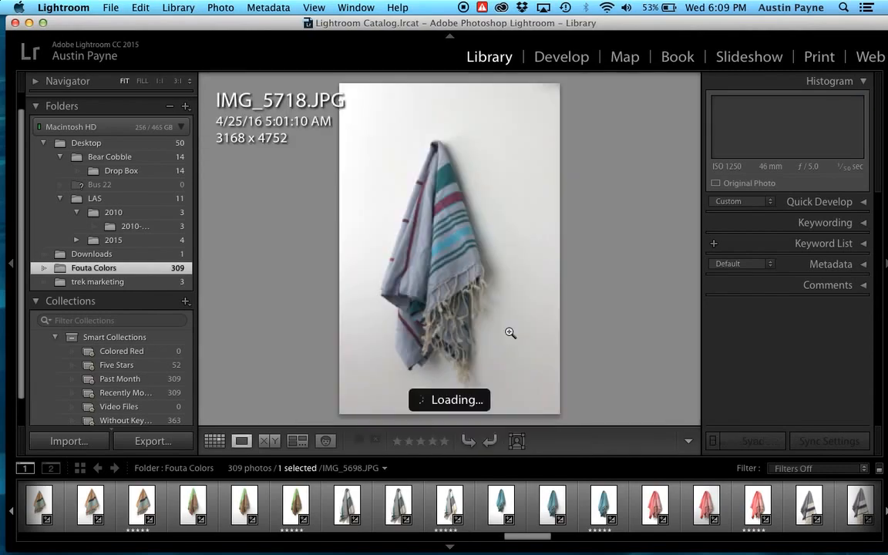
click(449, 507)
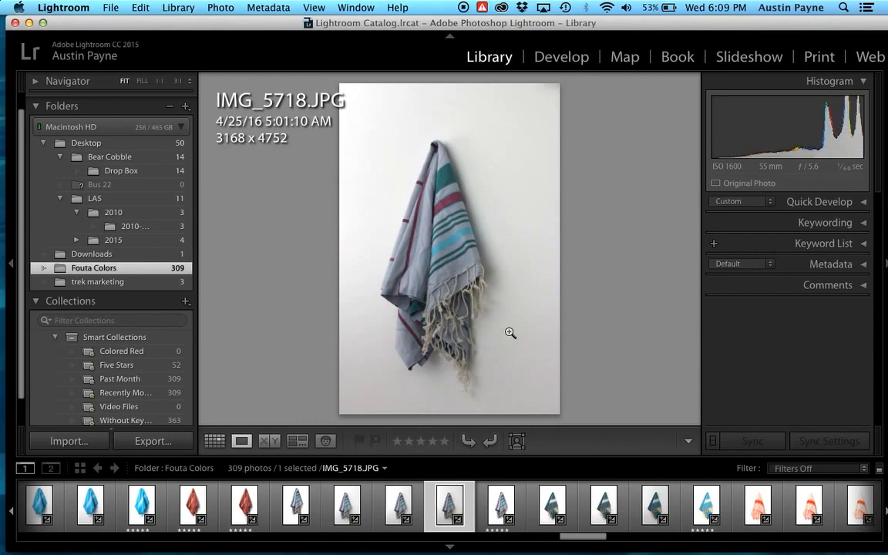
mouse_move(411, 159)
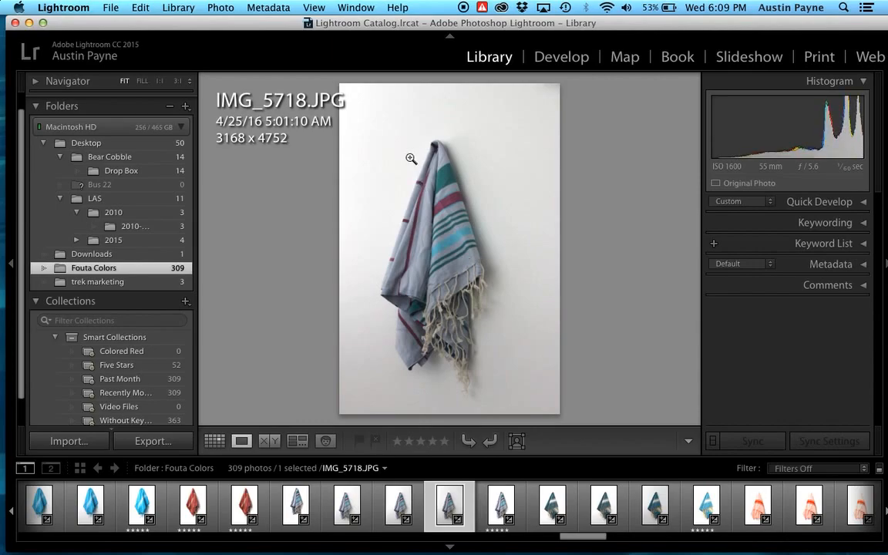
mouse_move(386, 105)
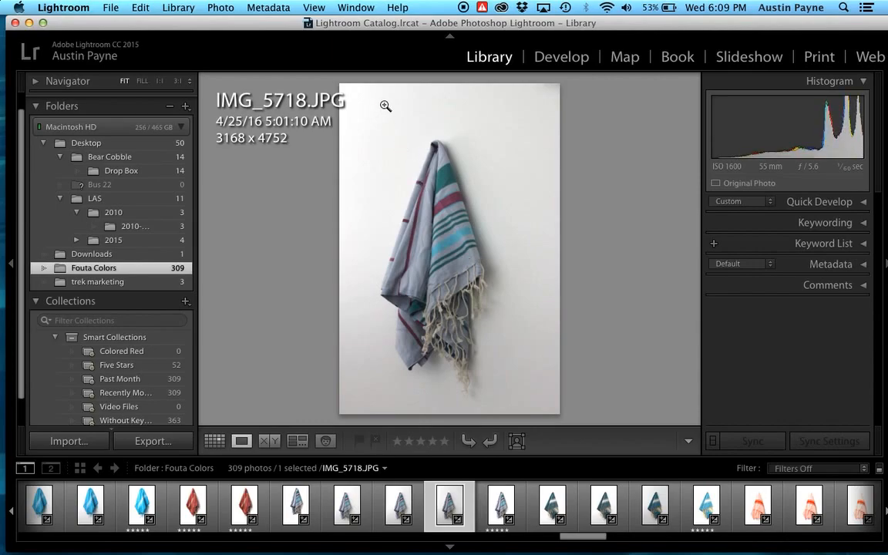
mouse_move(557, 297)
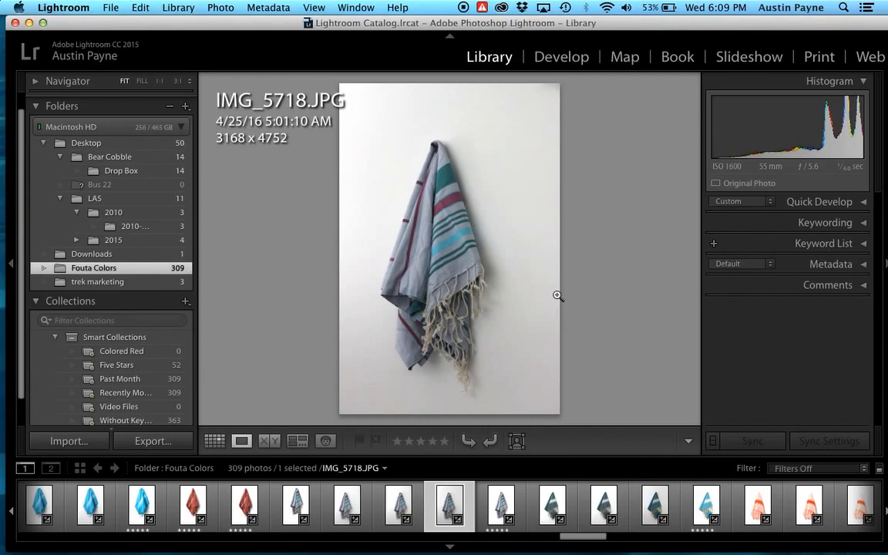
mouse_move(360, 375)
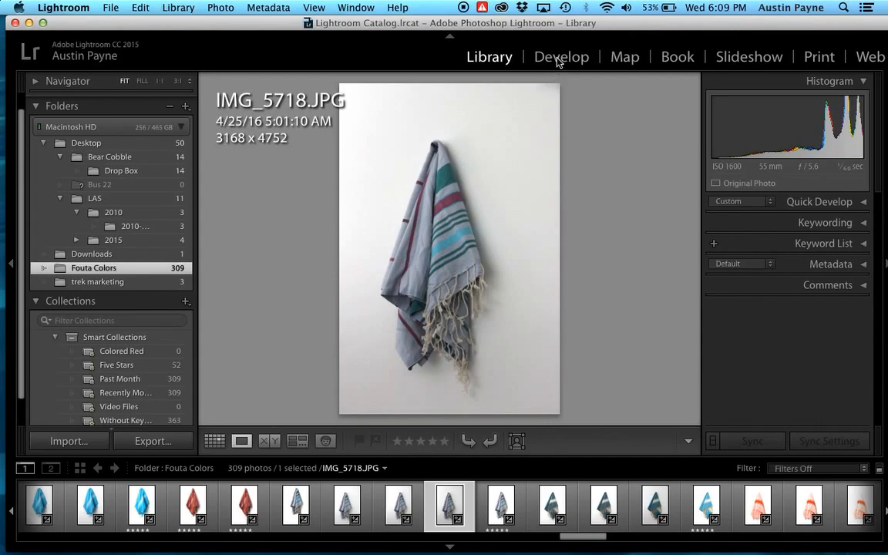
- Switch IMG_5718 to the Develop module and raise Whites to +53
click(561, 57)
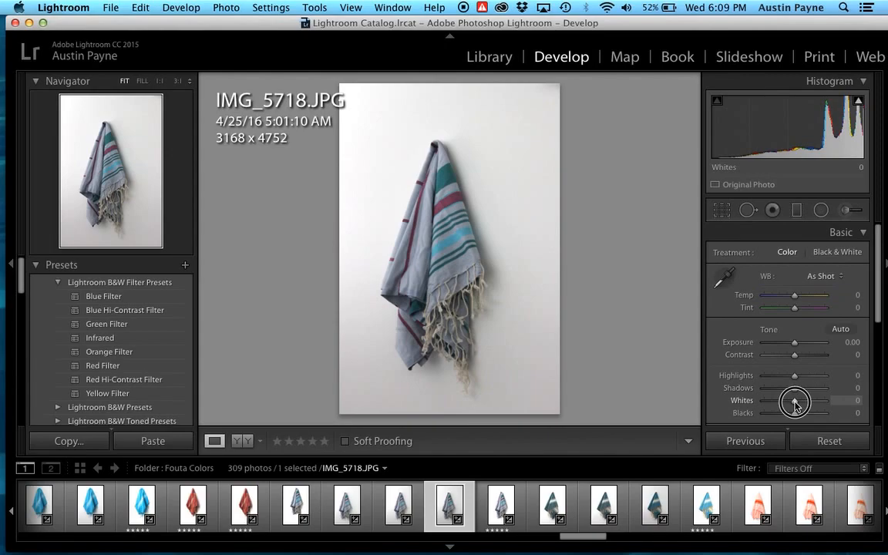
drag(775, 400, 810, 400)
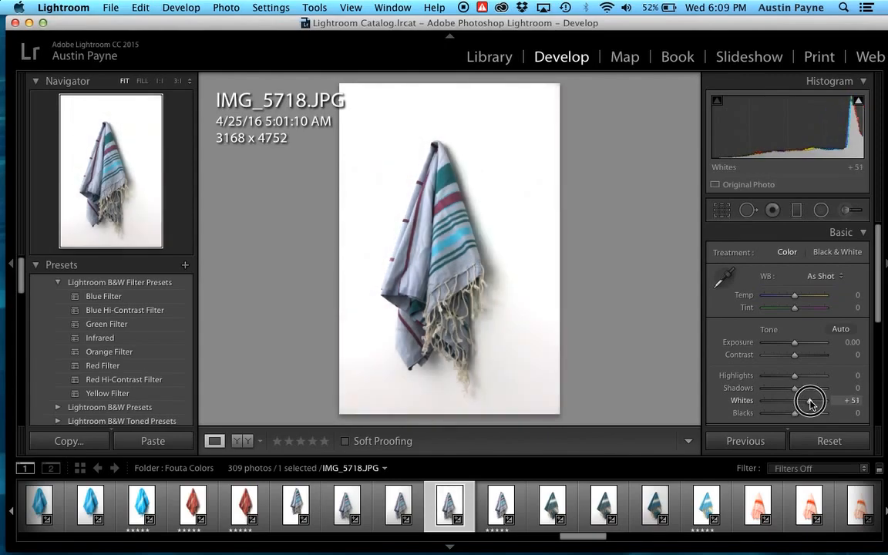
drag(802, 400, 813, 400)
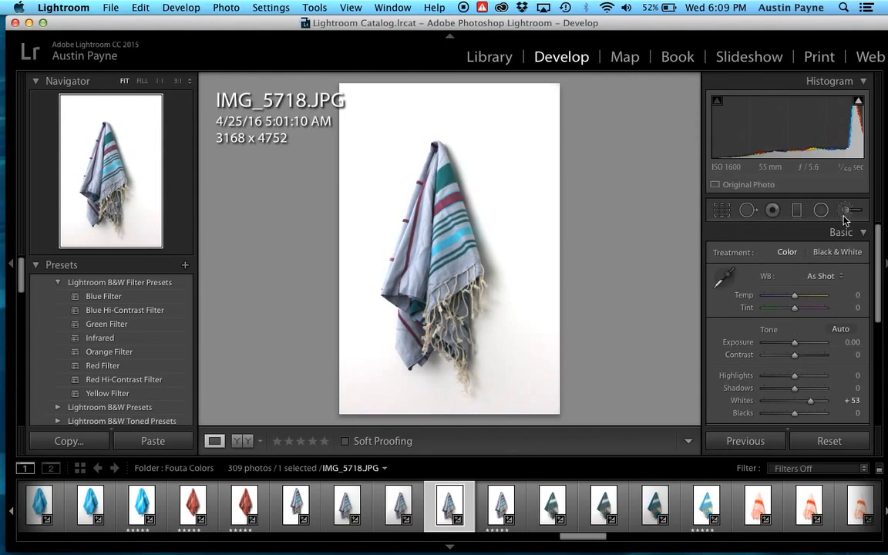
mouse_move(849, 210)
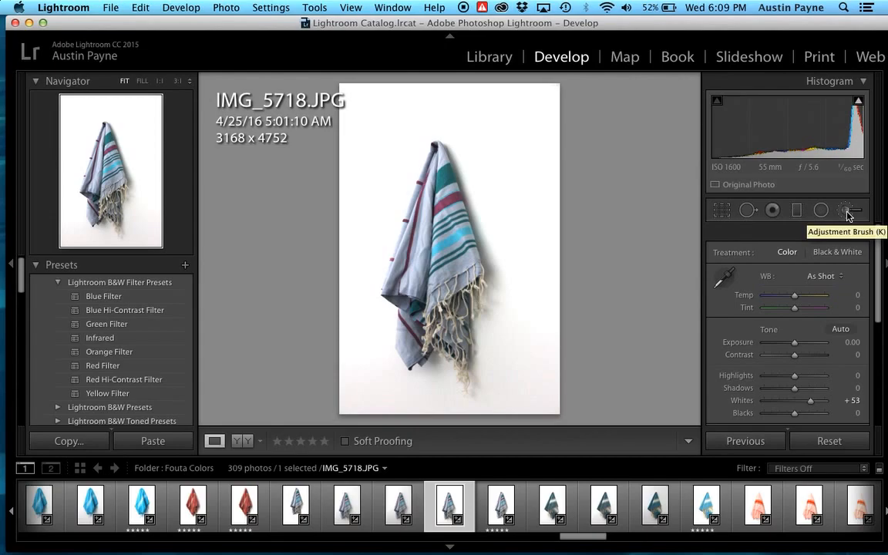
- Start a new Adjustment Brush mask with Exposure 4.00 and Whites 20, Auto Mask on
click(849, 210)
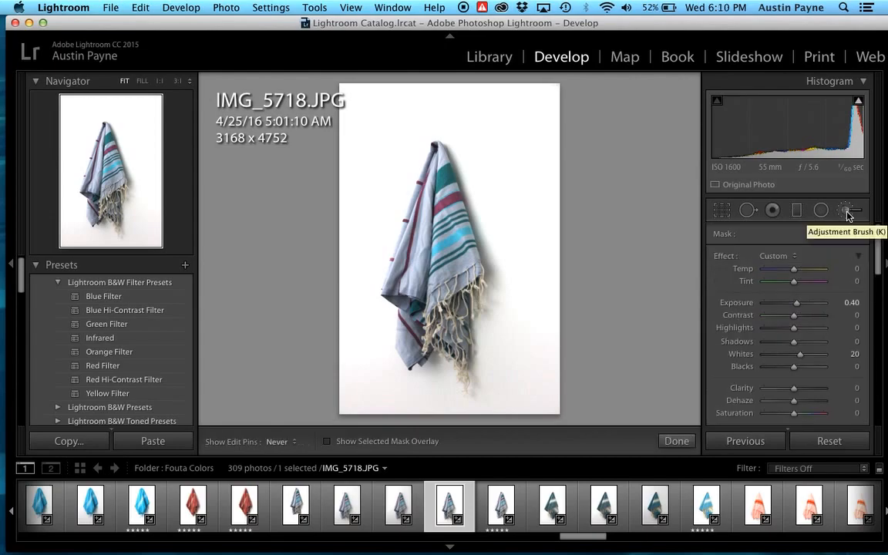
click(849, 210)
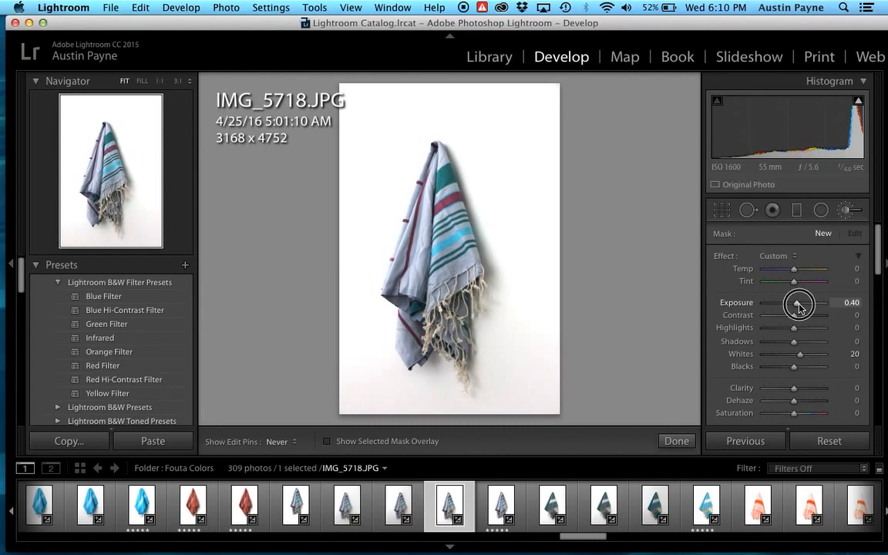
drag(798, 302, 825, 302)
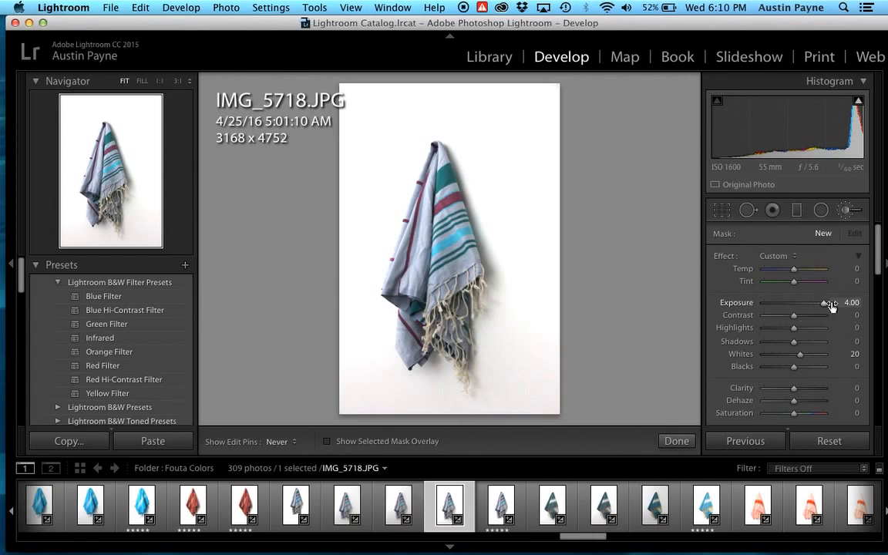
scroll(down, 3)
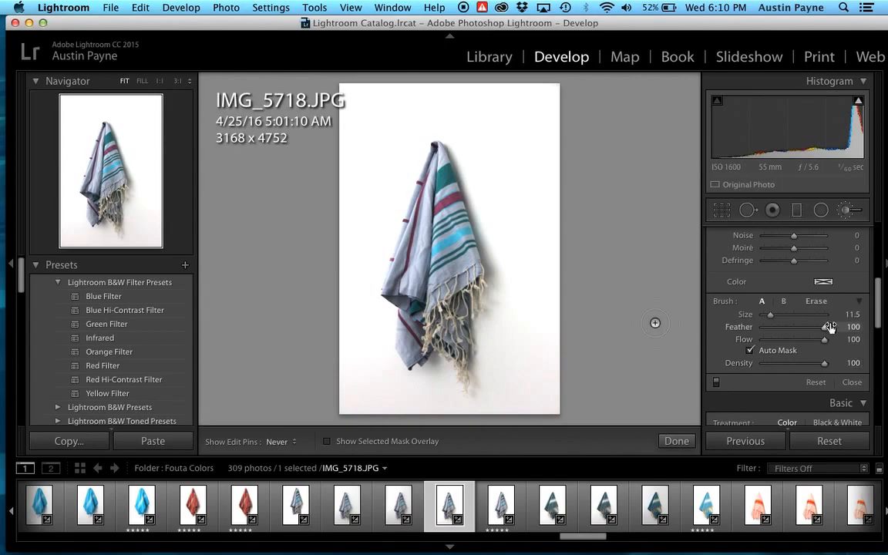
mouse_move(490, 95)
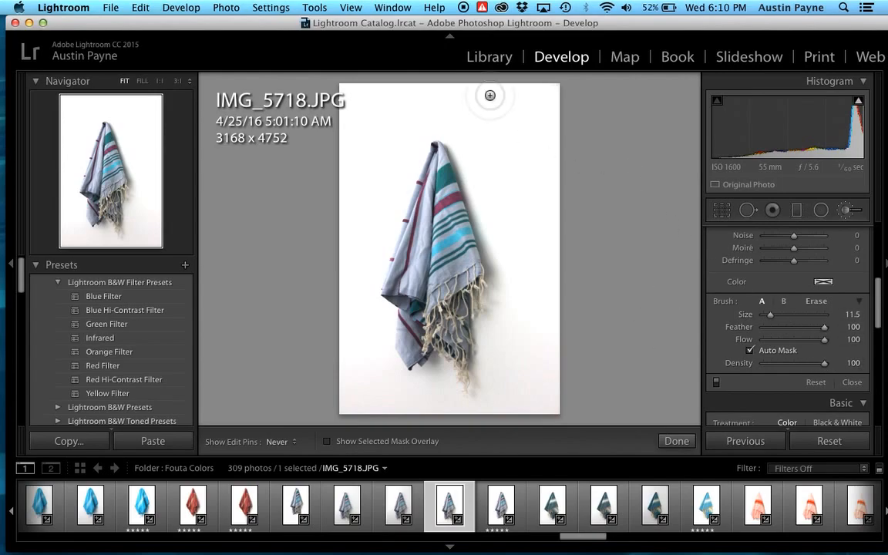
mouse_move(548, 93)
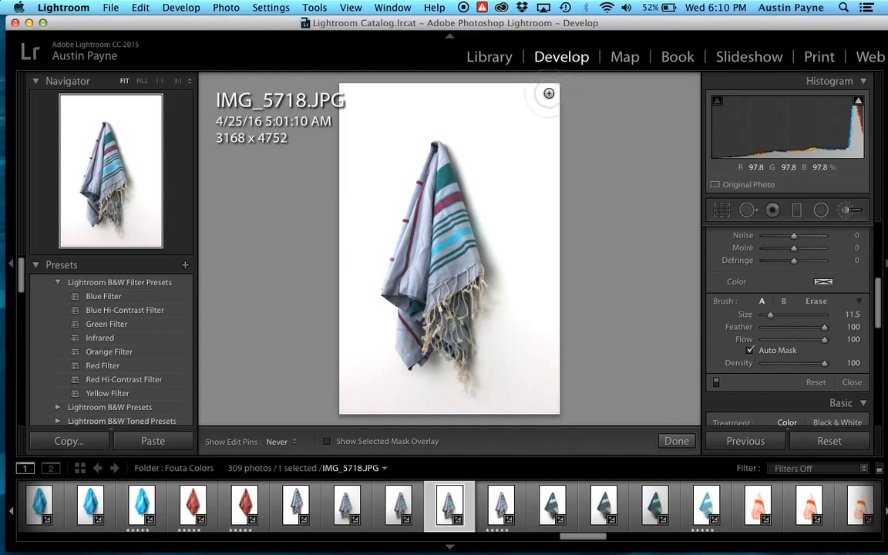
mouse_move(557, 138)
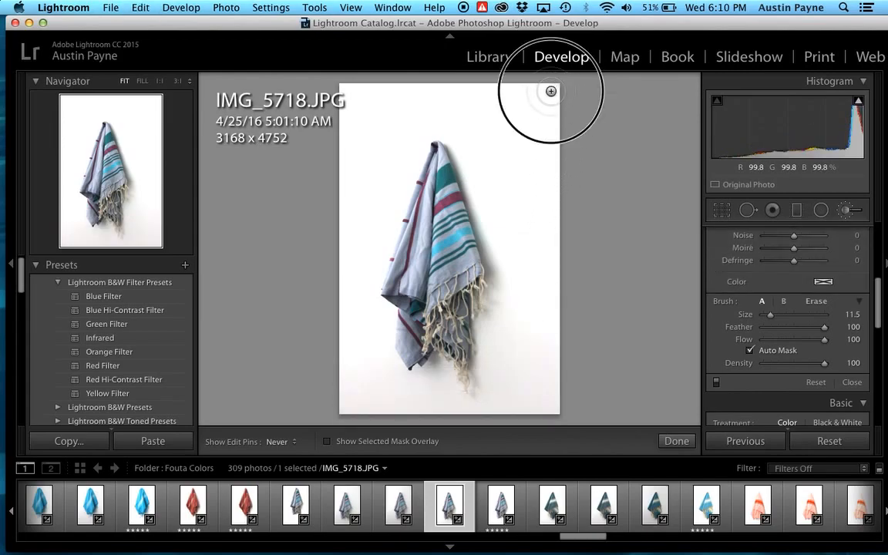
mouse_move(551, 237)
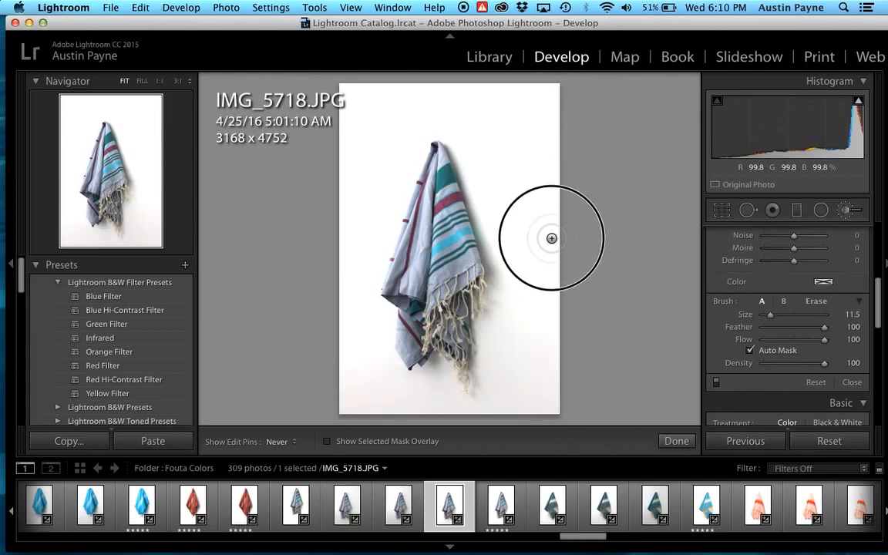
mouse_move(525, 413)
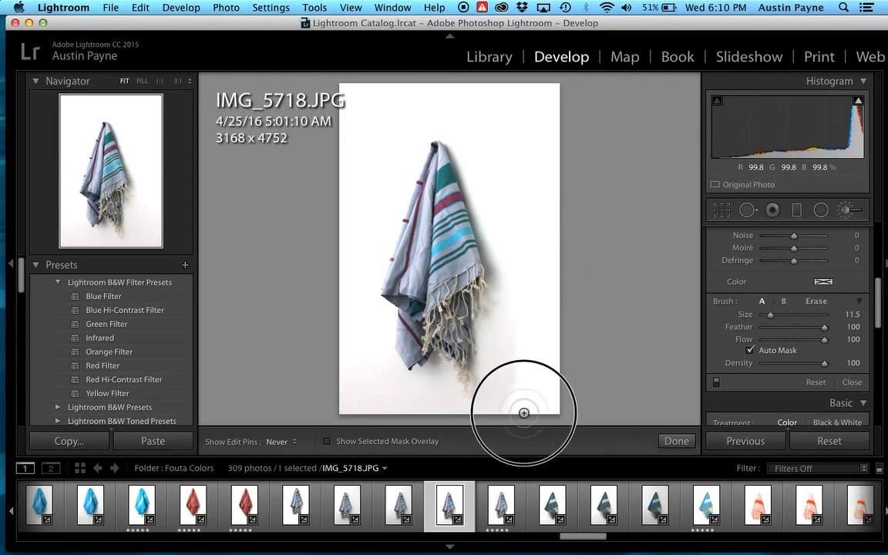
mouse_move(428, 415)
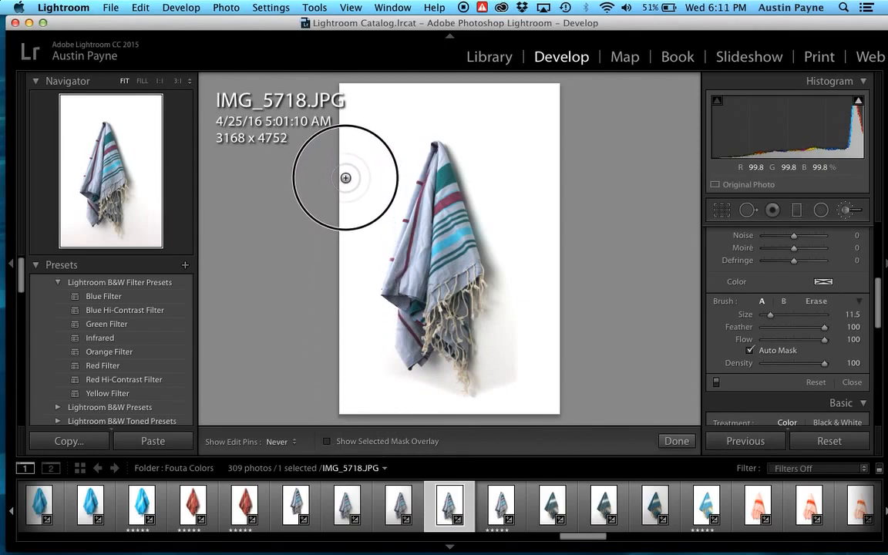
mouse_move(411, 99)
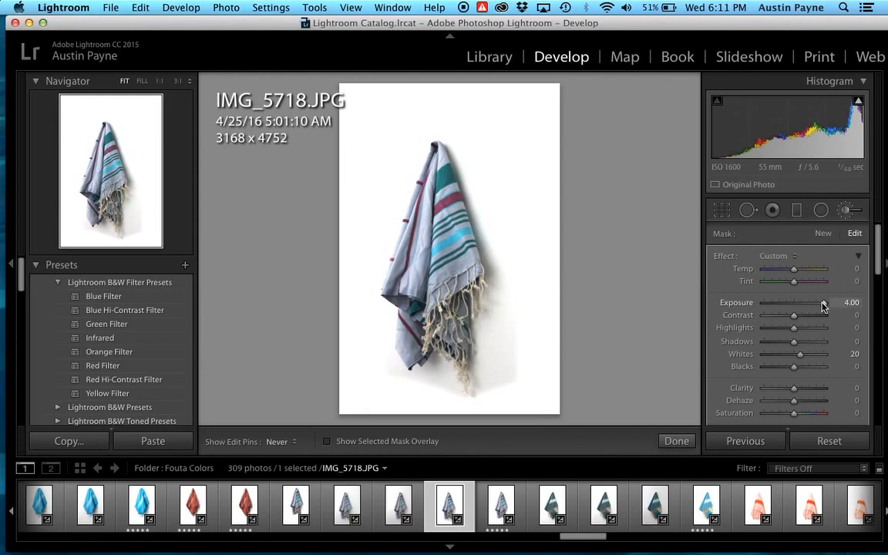
- Drop brush Exposure to -4.00 to reveal the mask, then fill gaps along left and top edges
drag(837, 302, 771, 303)
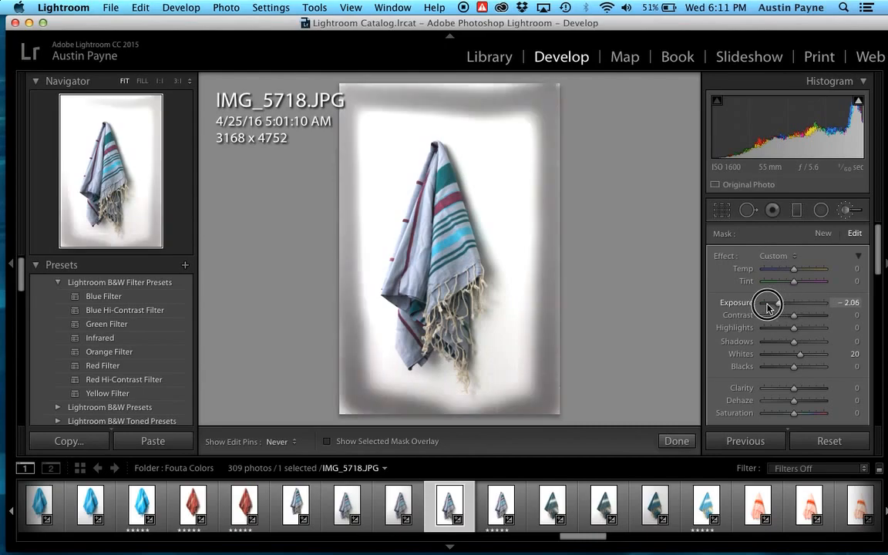
drag(767, 302, 759, 302)
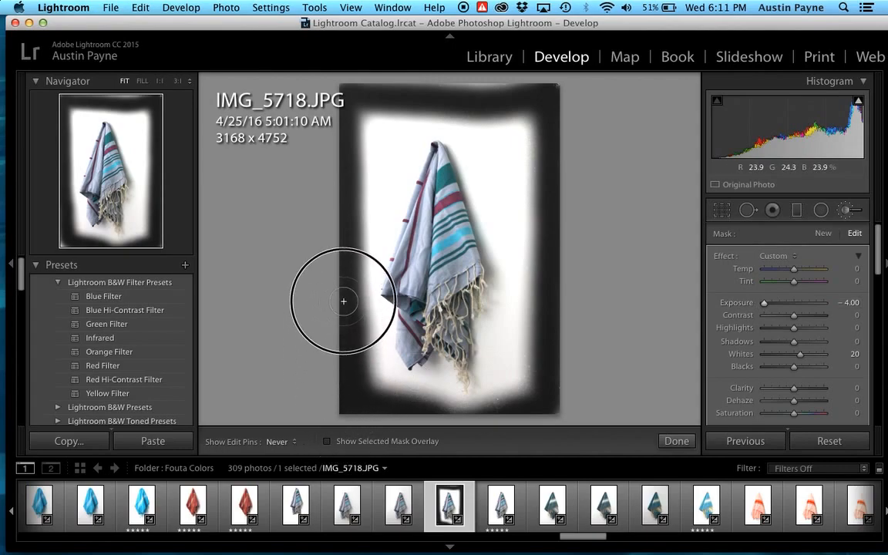
drag(343, 301, 343, 92)
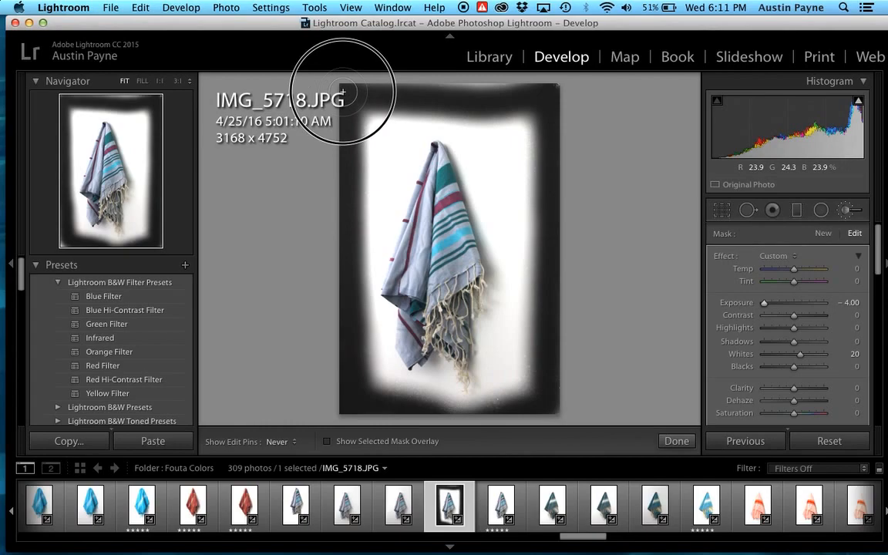
mouse_move(534, 89)
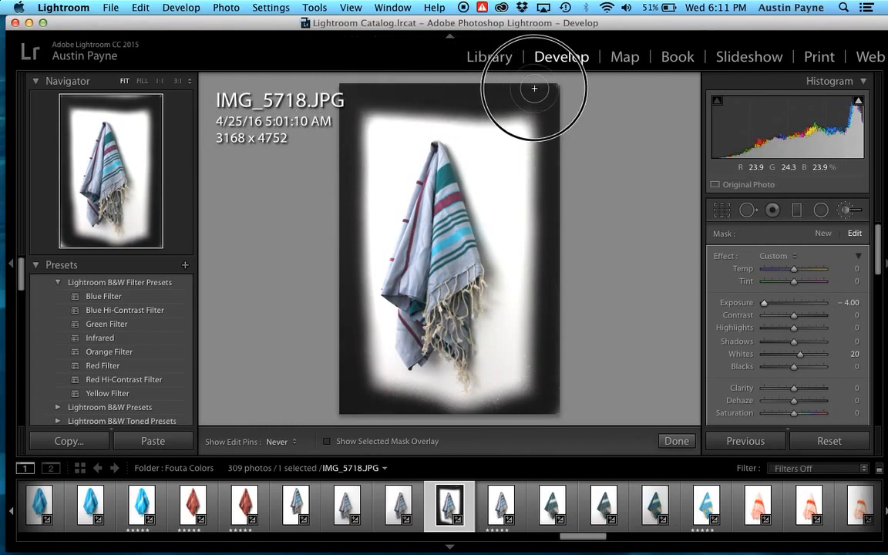
drag(534, 89, 570, 291)
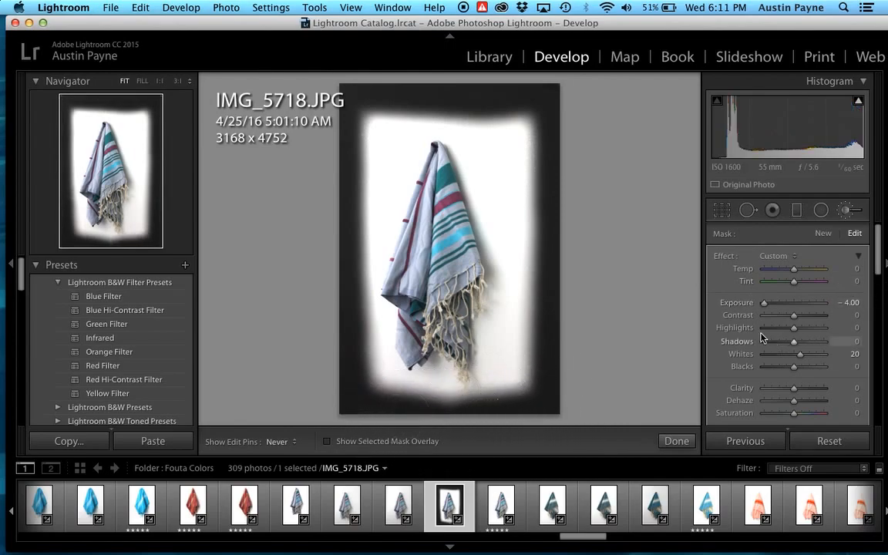
drag(759, 302, 823, 302)
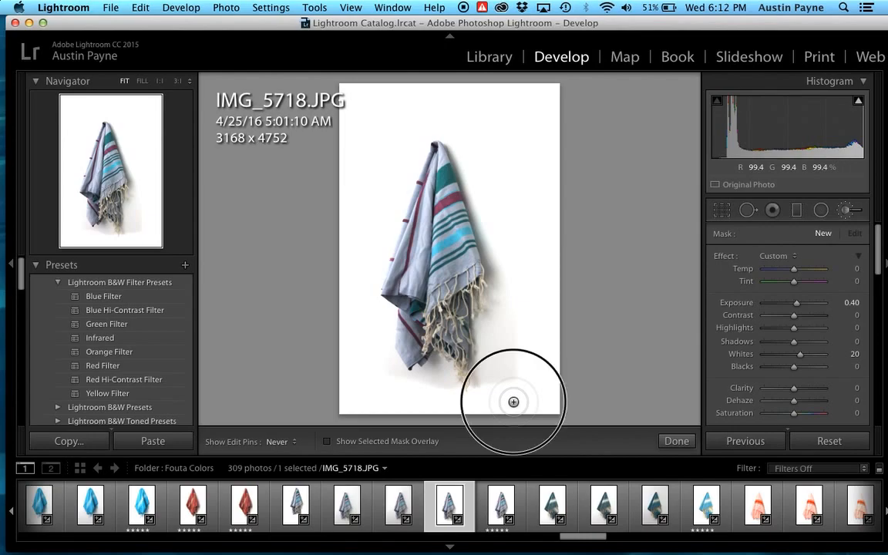
mouse_move(514, 301)
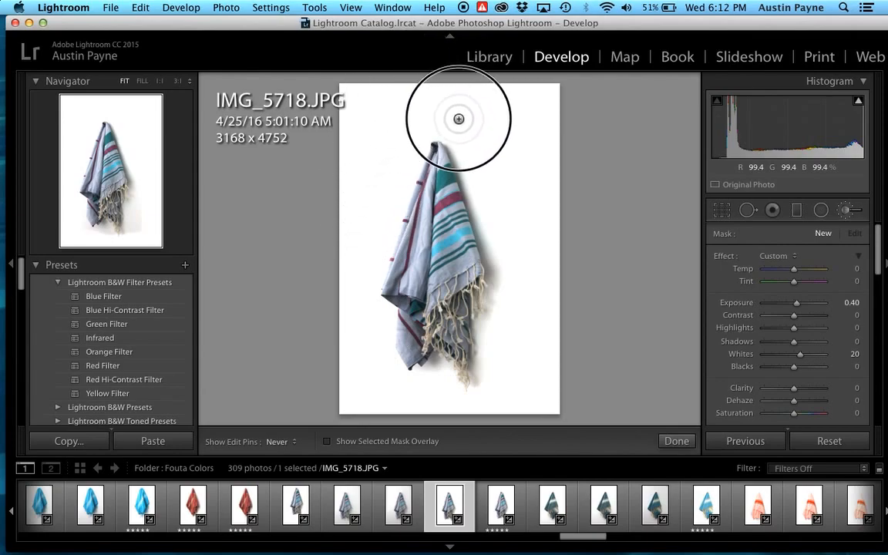
mouse_move(506, 255)
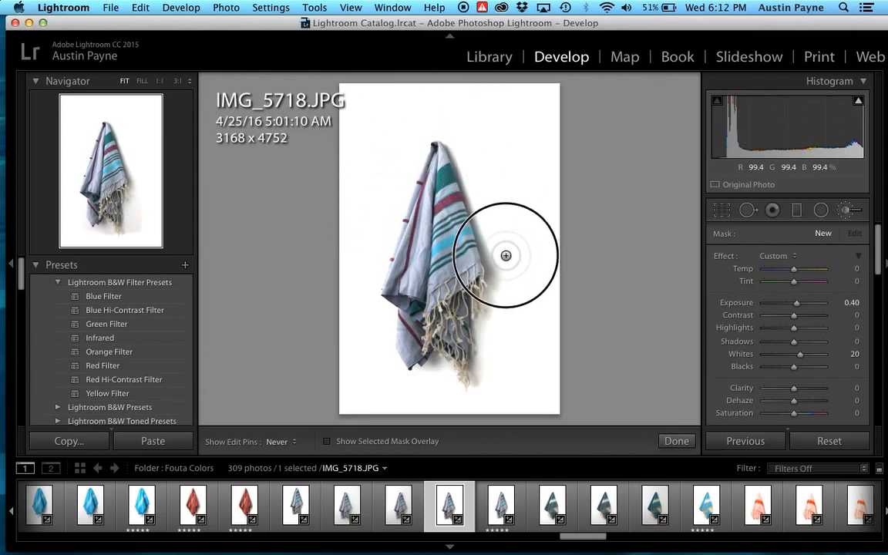
- Paint the 0.40-exposure brush over the backdrop beside the blanket's right edge
drag(506, 255, 533, 347)
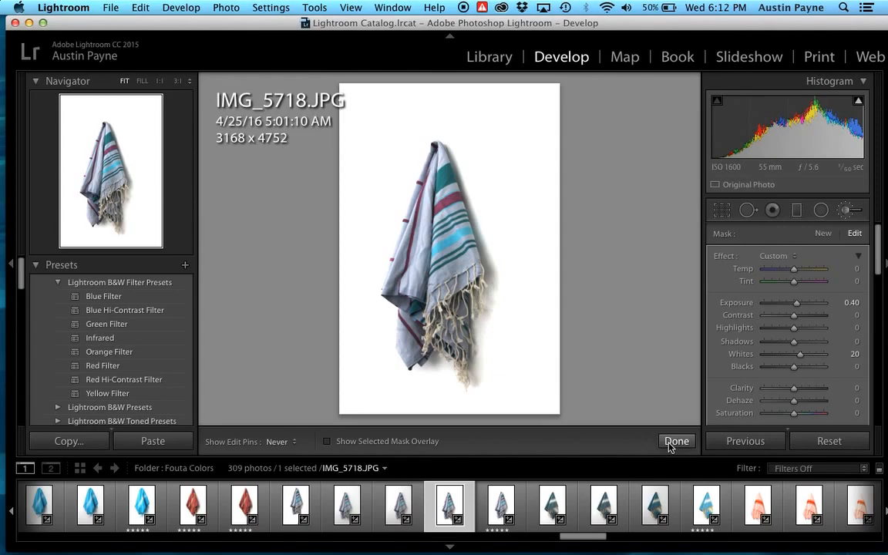
- Finish the brush adjustments and give IMG_5718 a five-star rating
click(676, 441)
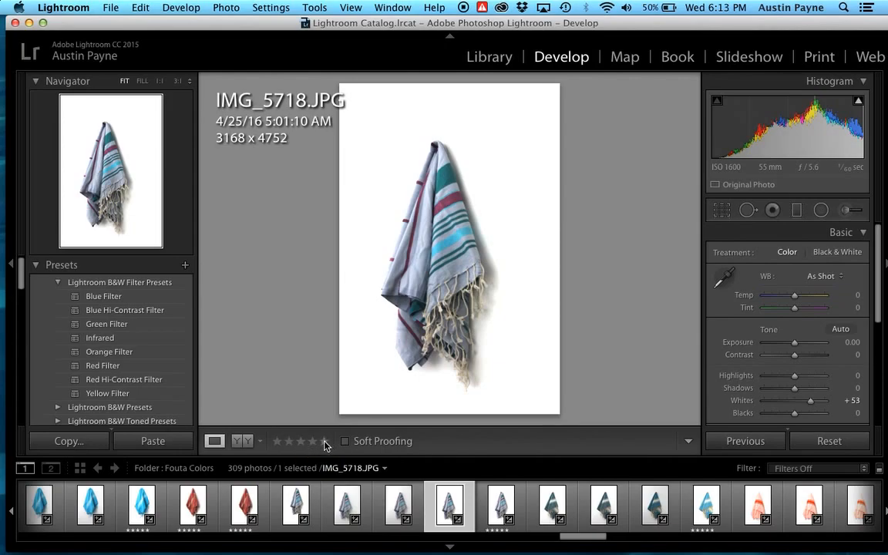
click(325, 441)
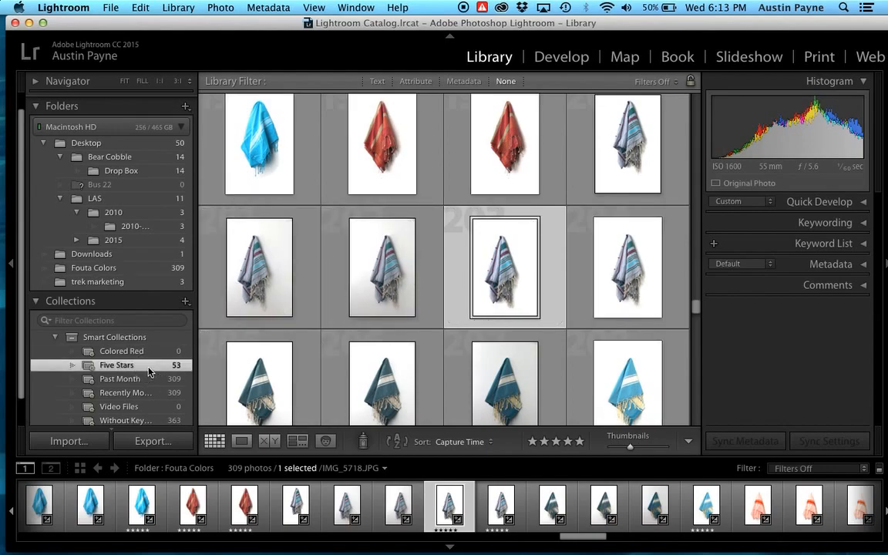
click(116, 365)
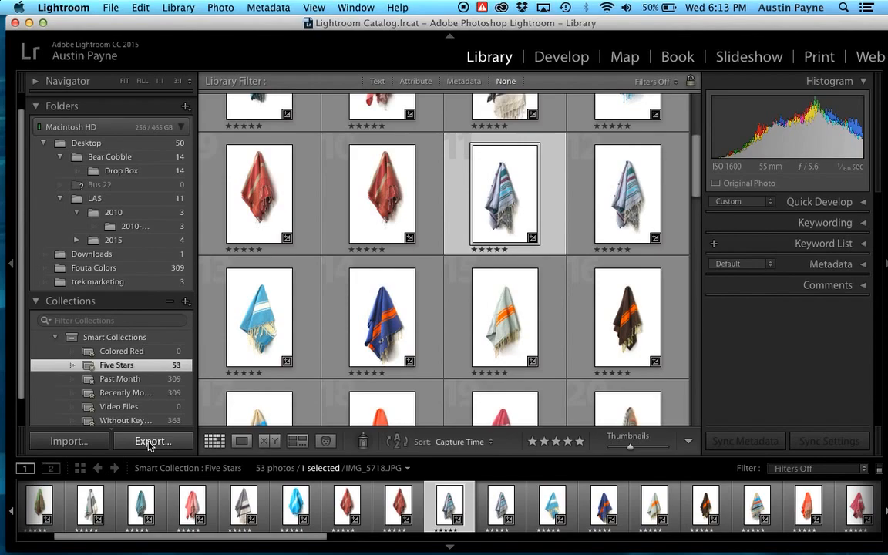
click(94, 268)
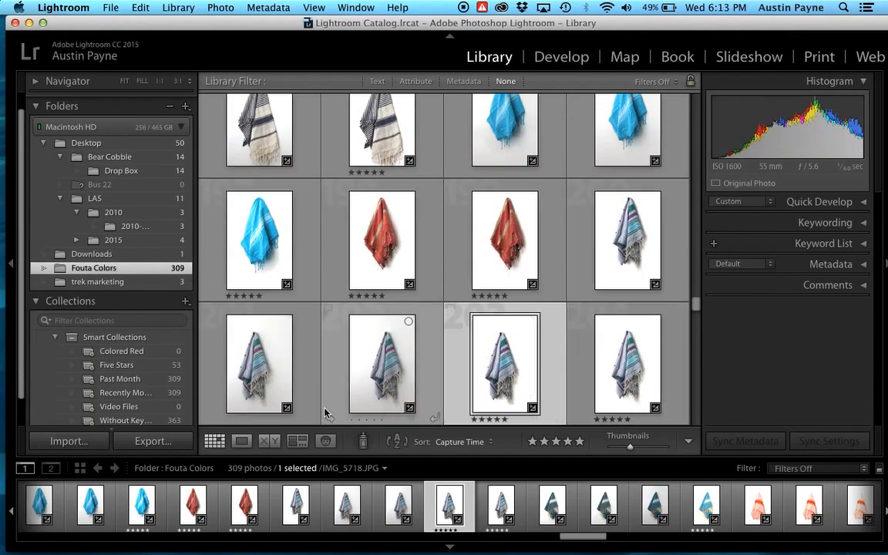
- Shift-click the neighbouring striped-blanket thumbnails so three photos are selected
click(258, 362)
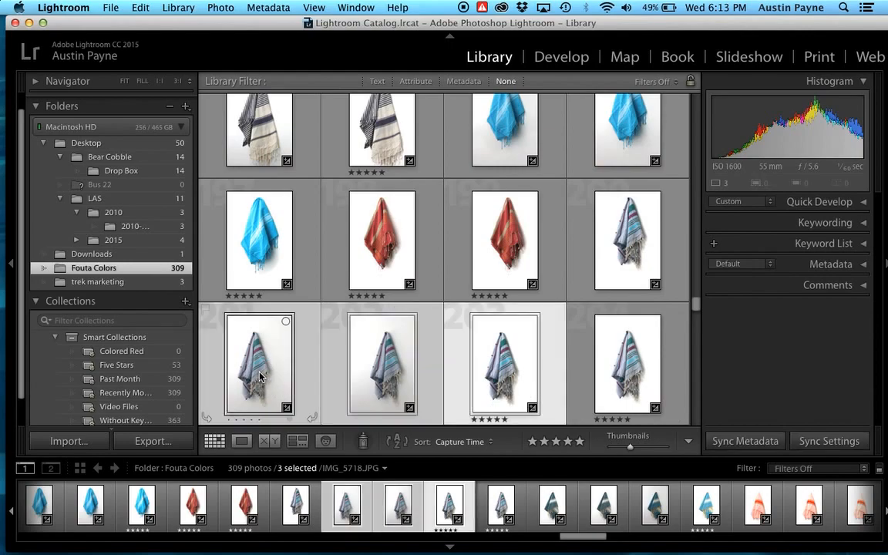
mouse_move(260, 375)
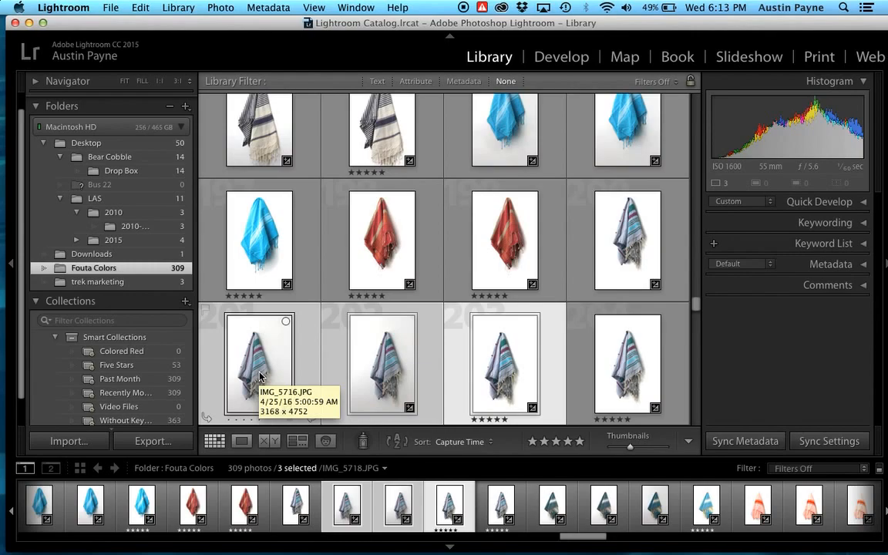
mouse_move(324, 243)
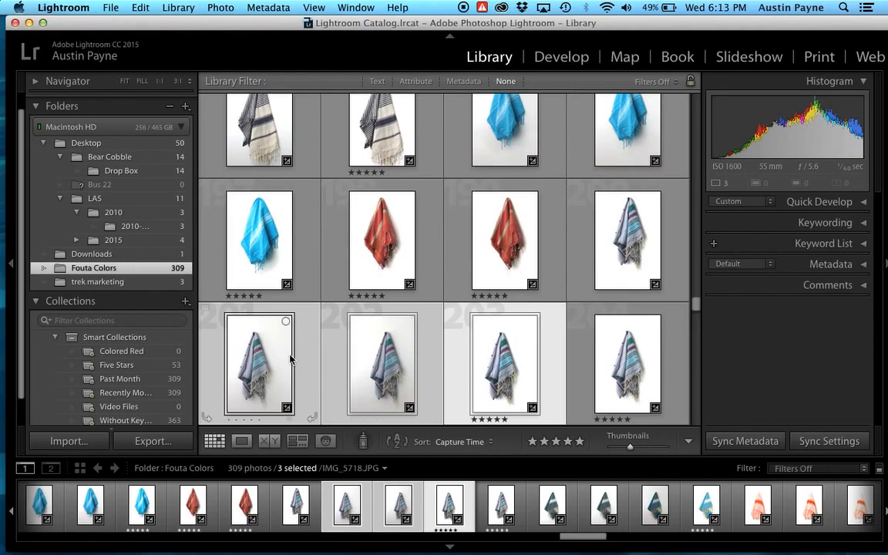
mouse_move(291, 361)
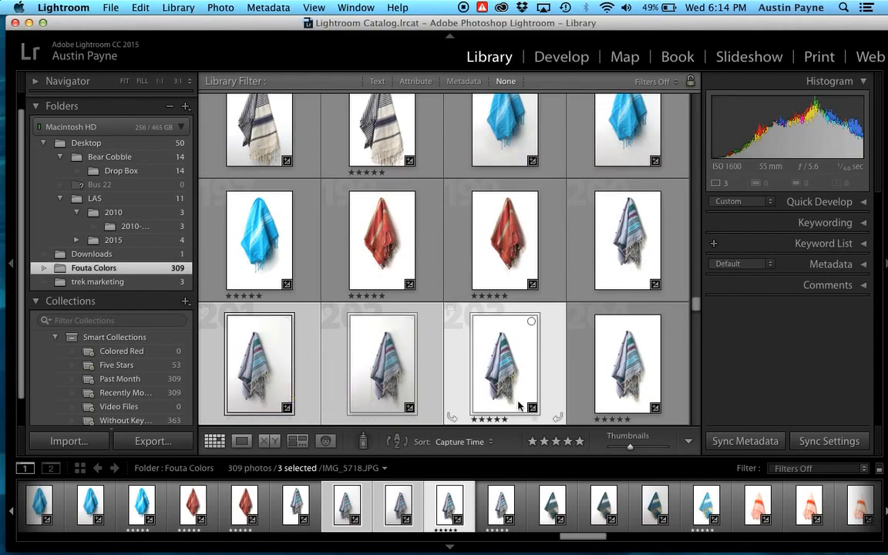
mouse_move(493, 364)
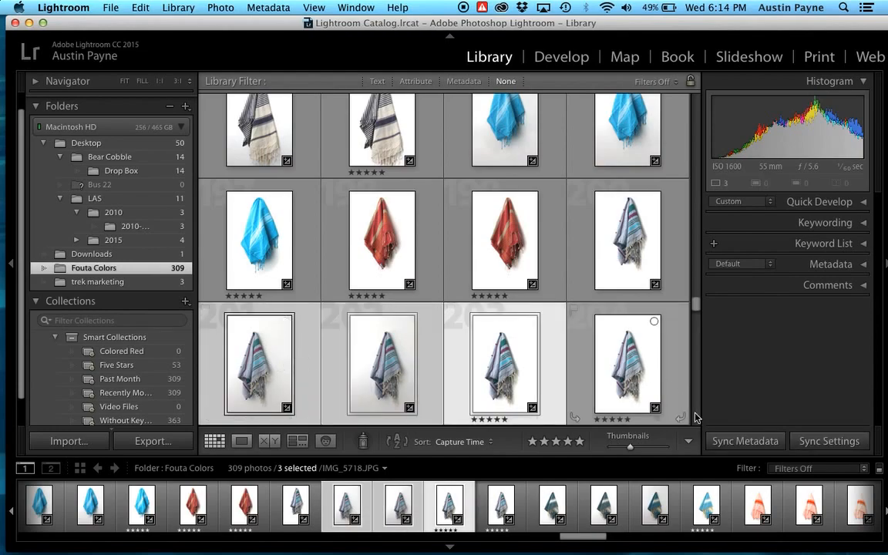
- Synchronize IMG_5718's checked settings to the two other selected blanket photos
click(830, 441)
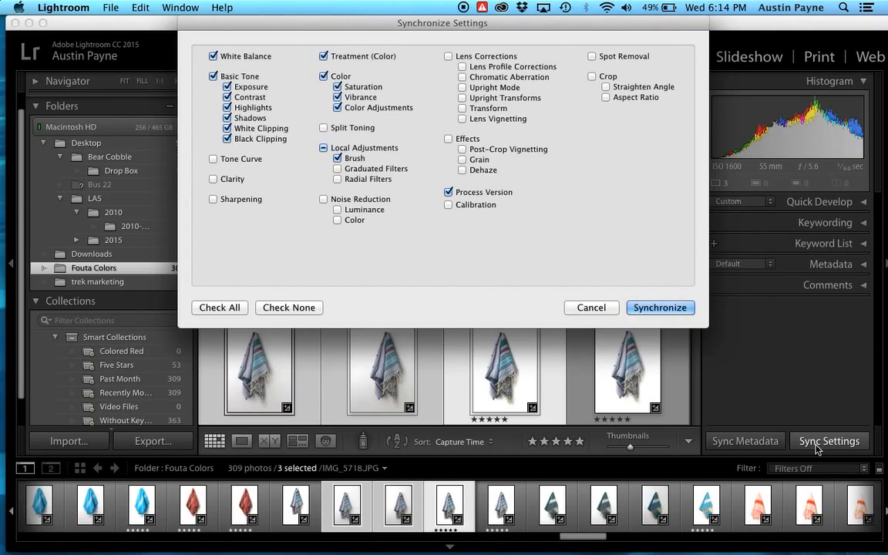
mouse_move(313, 90)
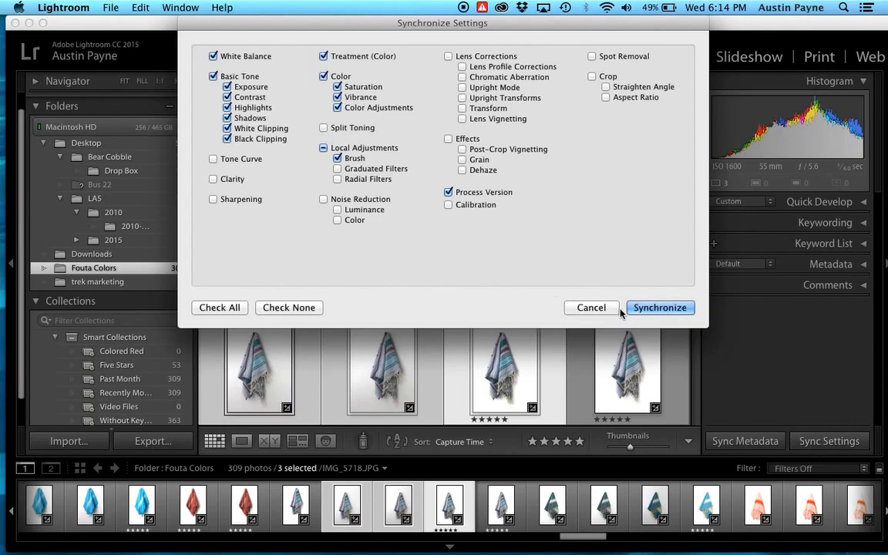
click(660, 307)
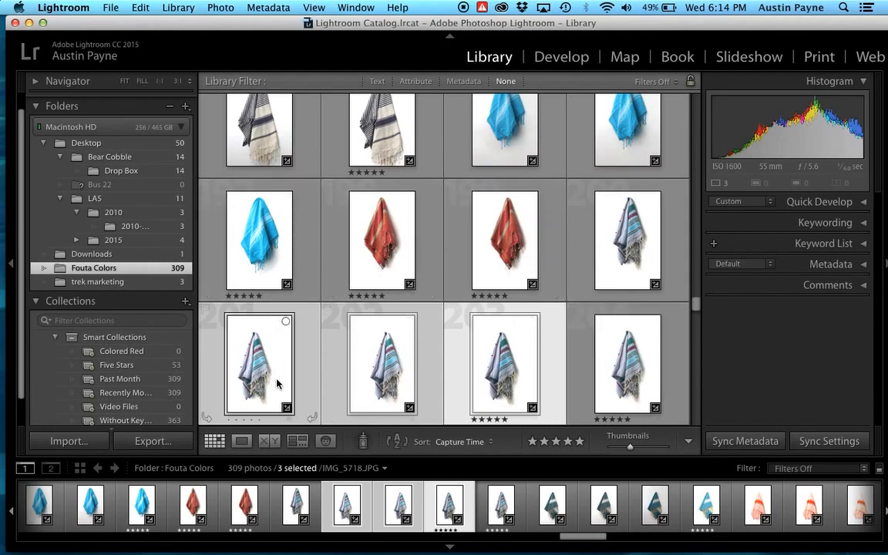
mouse_move(277, 384)
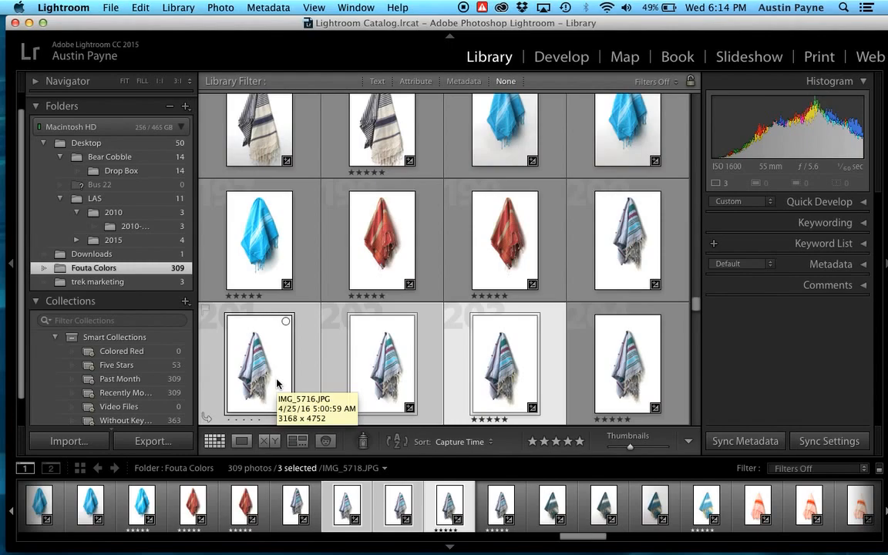